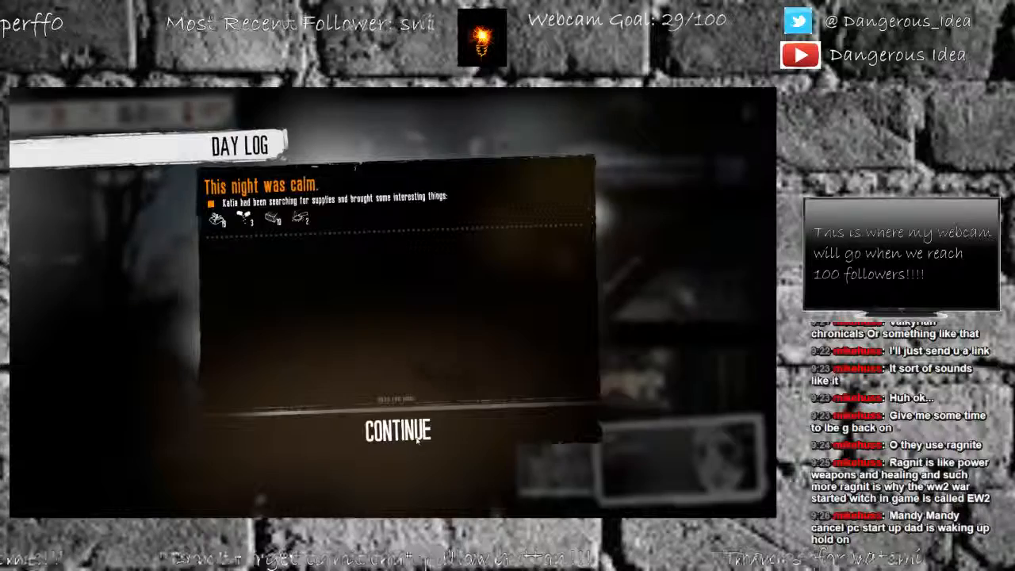
# - Dismiss the calm-night day log of Katia's supply run
pyautogui.click(399, 431)
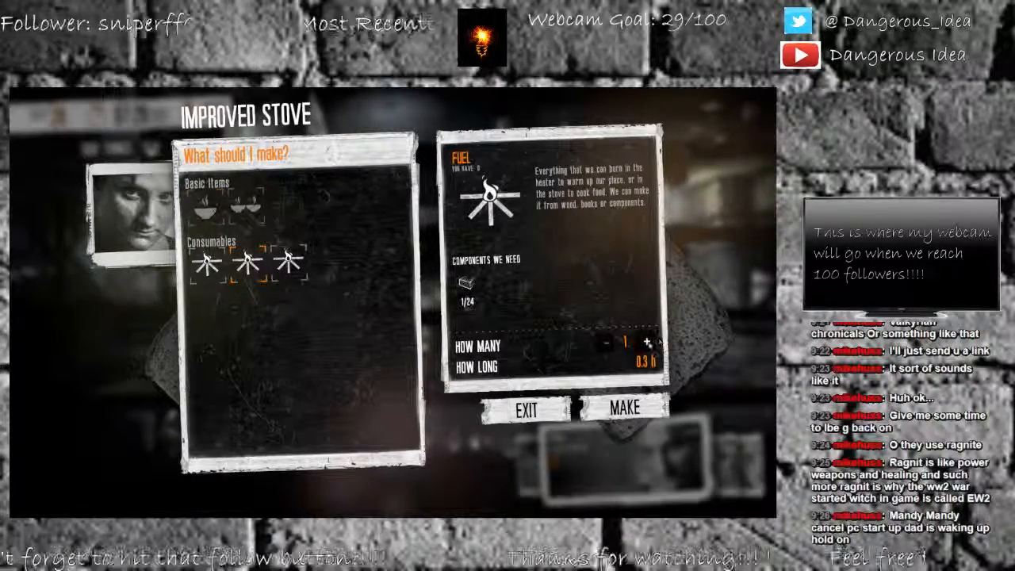
# - View the Cooked Food recipe's components at the improved stove
pyautogui.click(525, 409)
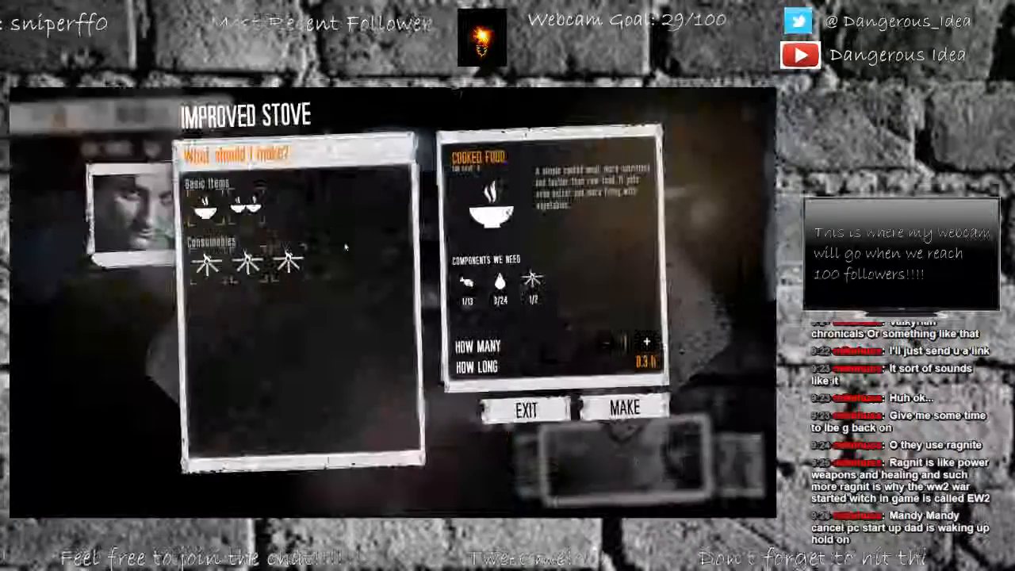
pyautogui.click(523, 411)
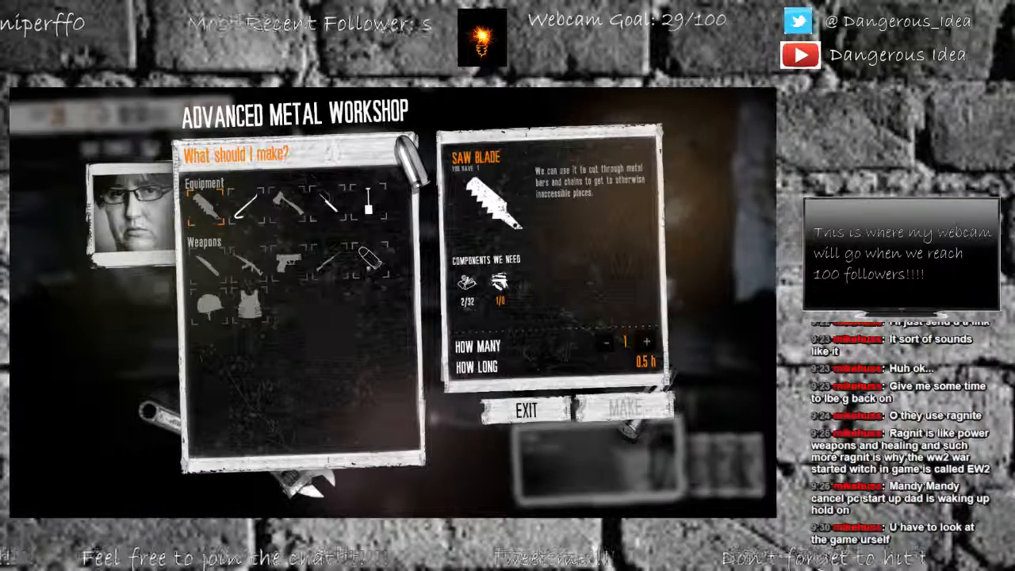
# - Check the ammunition recipe, then bring up the Herbal Workshop recipe
pyautogui.click(367, 259)
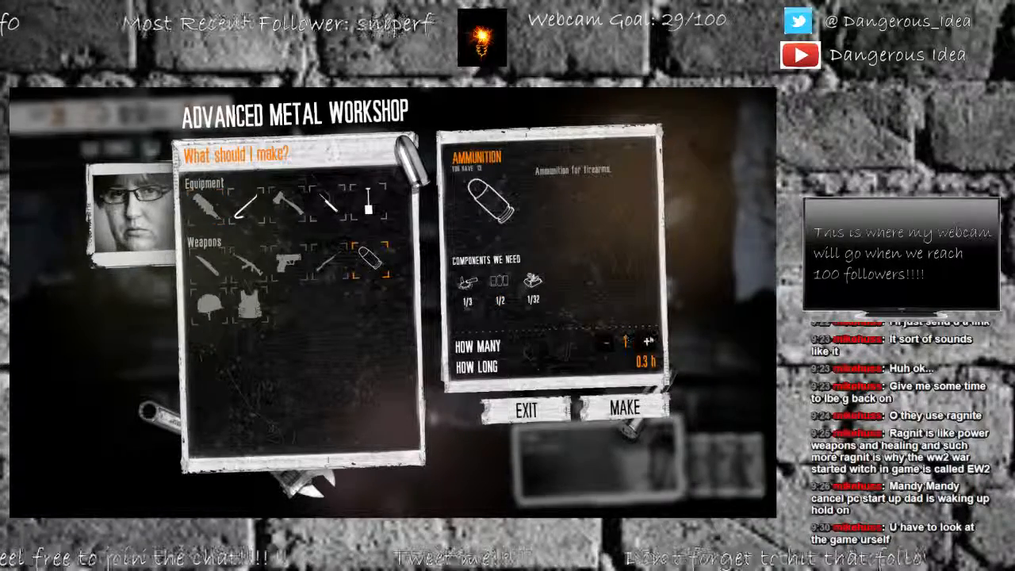
pyautogui.click(525, 409)
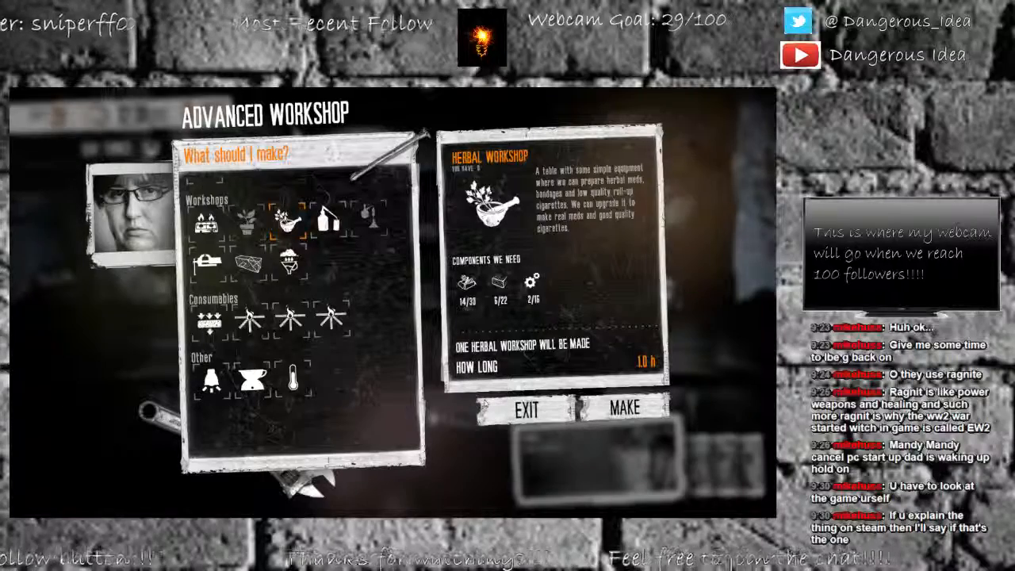
# - Build the Herbal Workshop
pyautogui.click(527, 410)
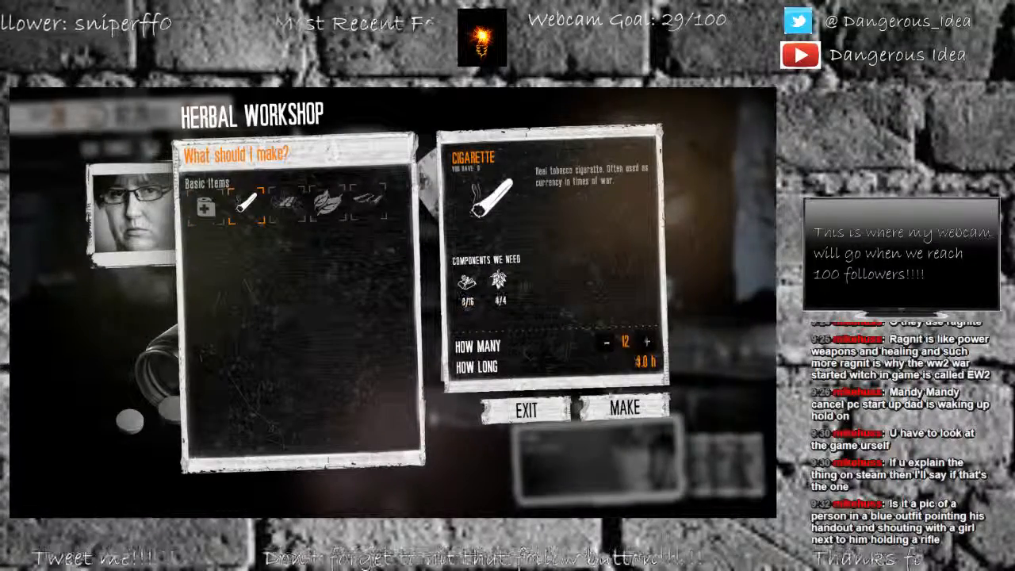
pyautogui.click(525, 409)
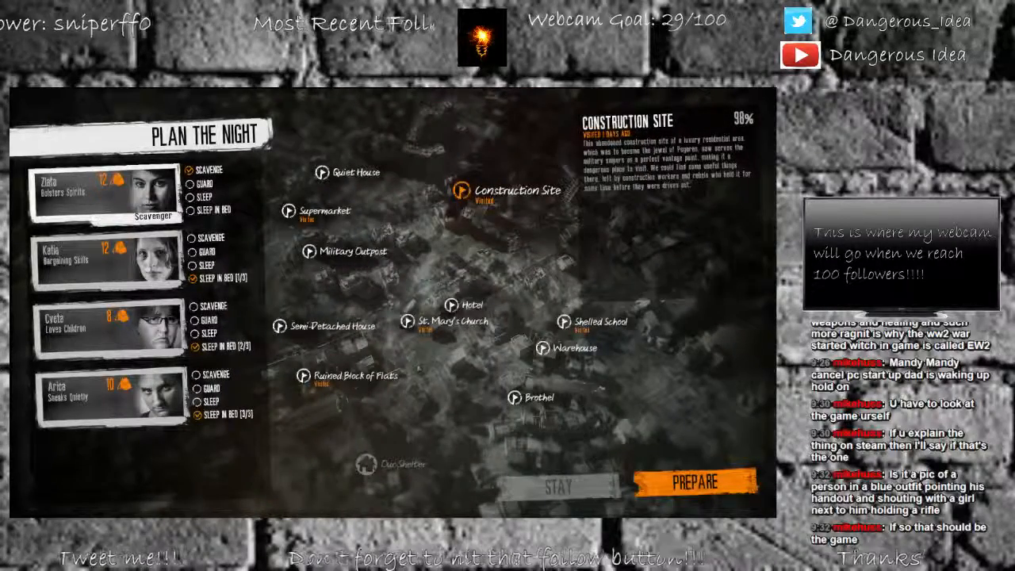
# - Review Shelled School details, put Zlata and Arica on guard, and confirm the plan
pyautogui.click(565, 323)
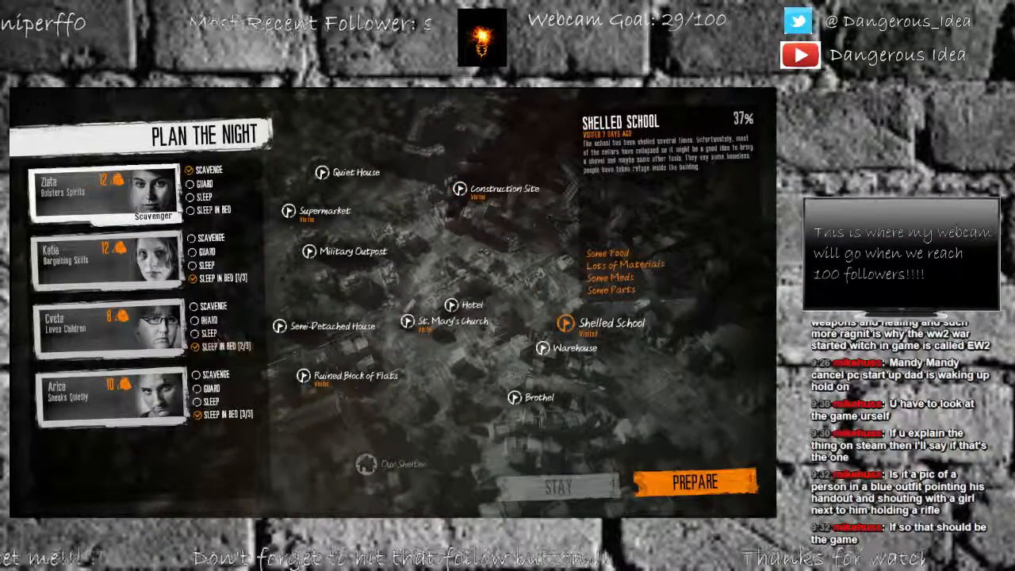
pyautogui.click(191, 238)
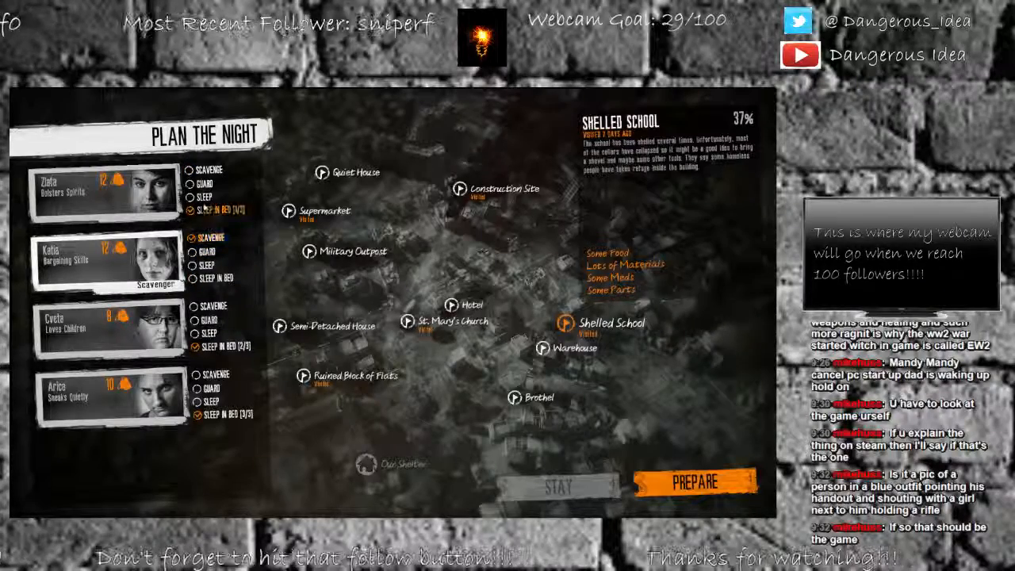
pyautogui.click(206, 184)
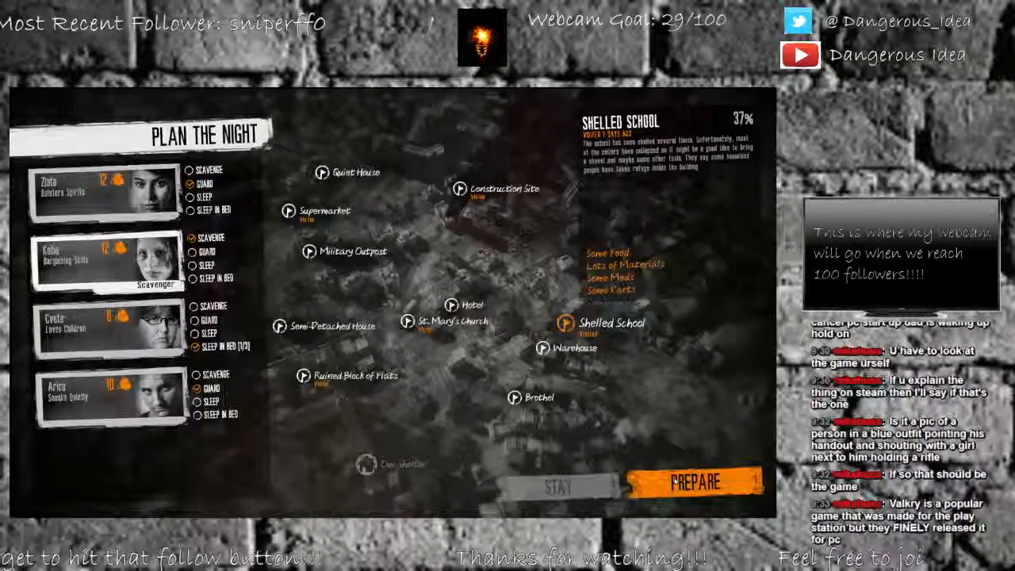
pyautogui.click(696, 482)
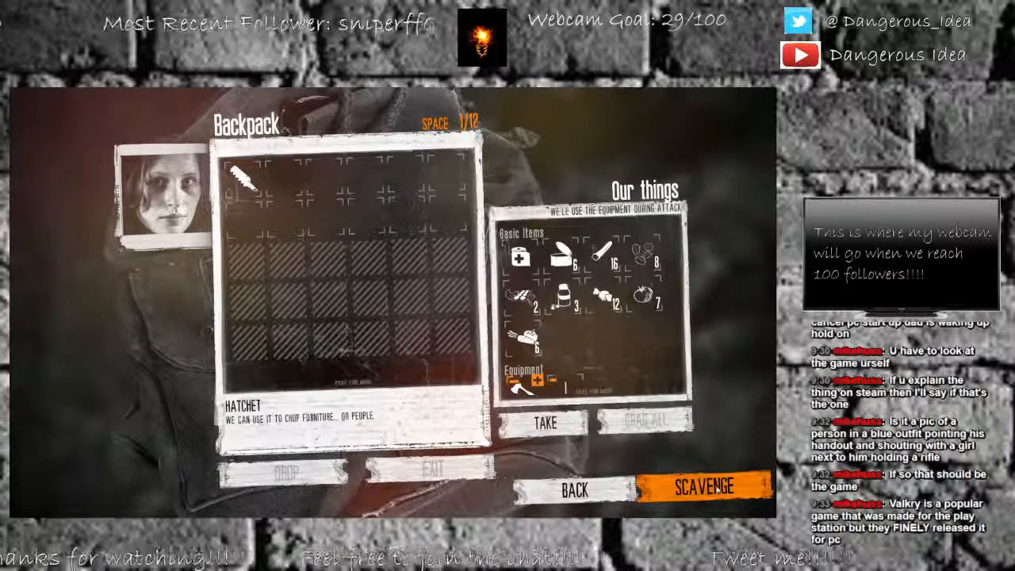
# - Send Katia off to scavenge the Shelled School with the hatchet
pyautogui.click(700, 486)
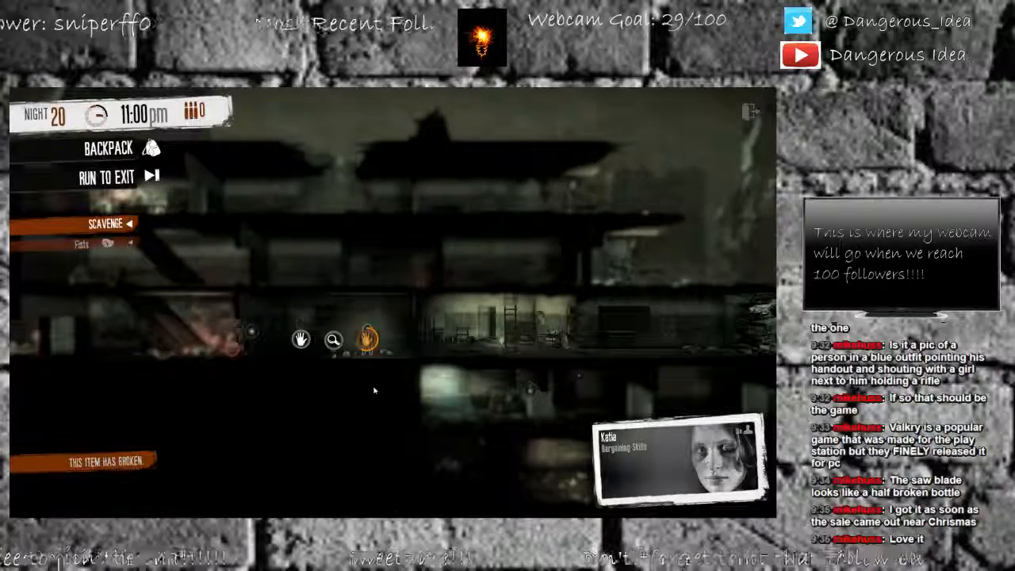
# - Search the stash Katia reached and grab all its items
pyautogui.click(109, 148)
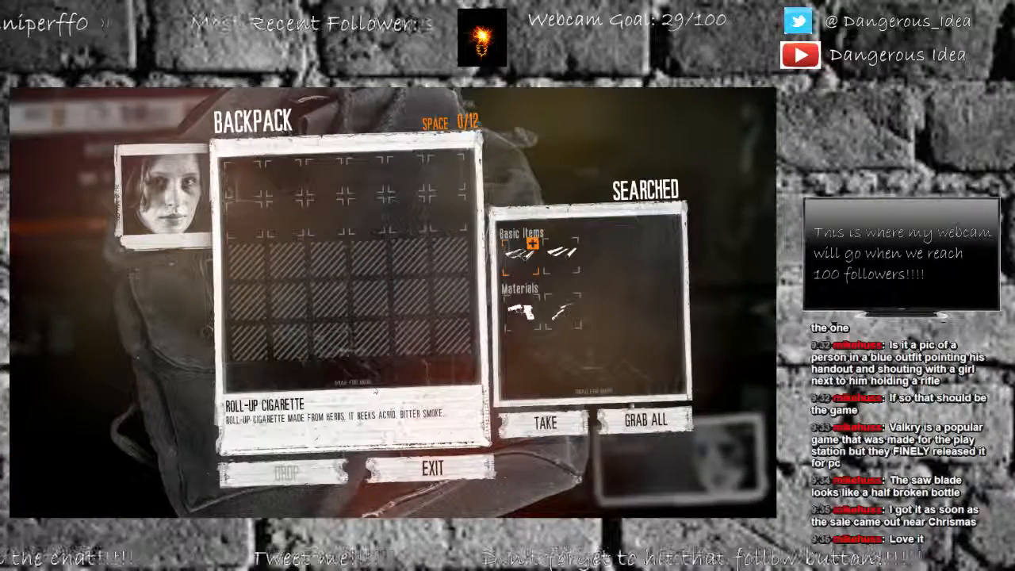
pyautogui.click(432, 468)
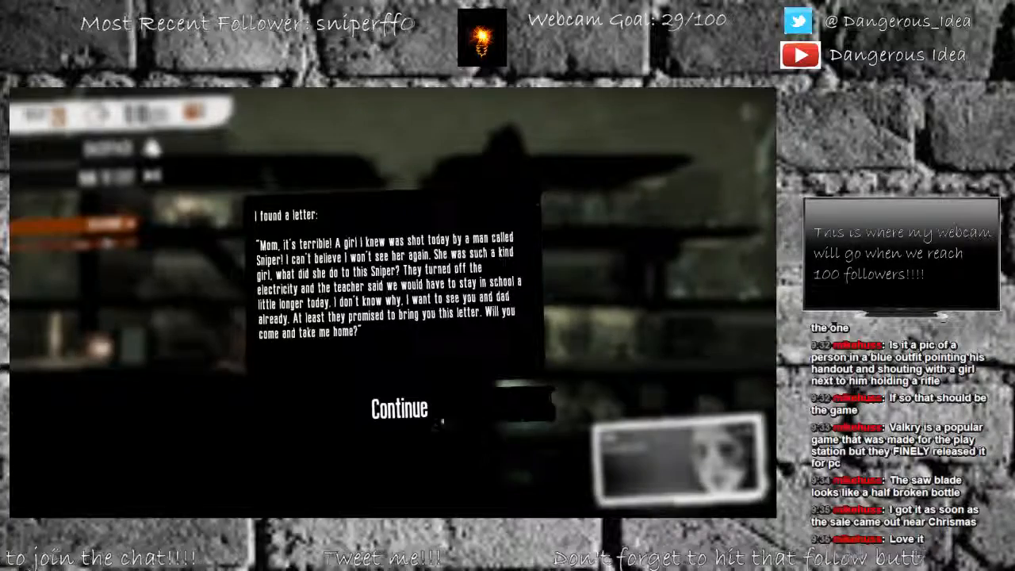
# - Dismiss the found letter and send Katia to the ground-floor container on the left
pyautogui.click(399, 408)
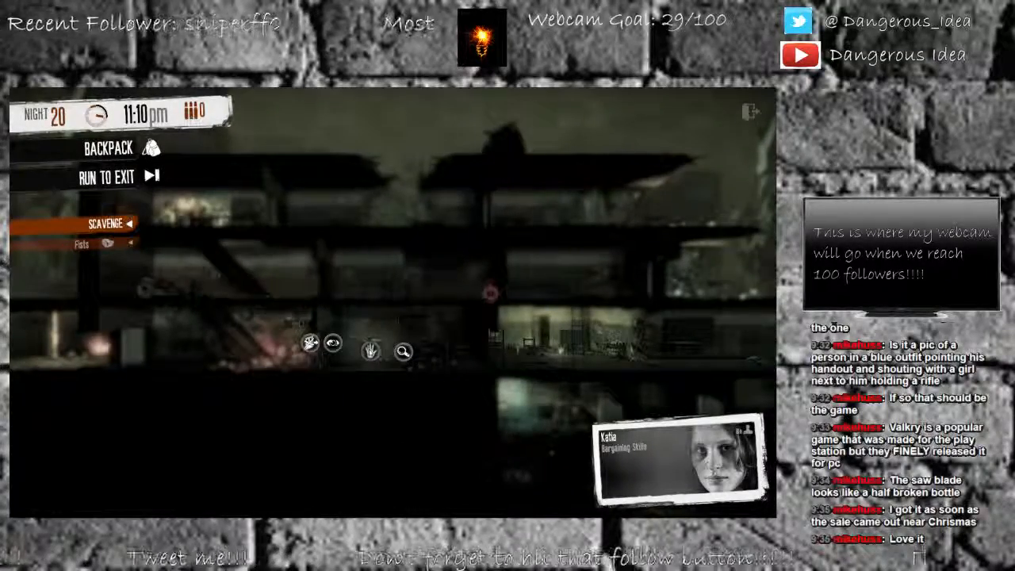
pyautogui.click(108, 149)
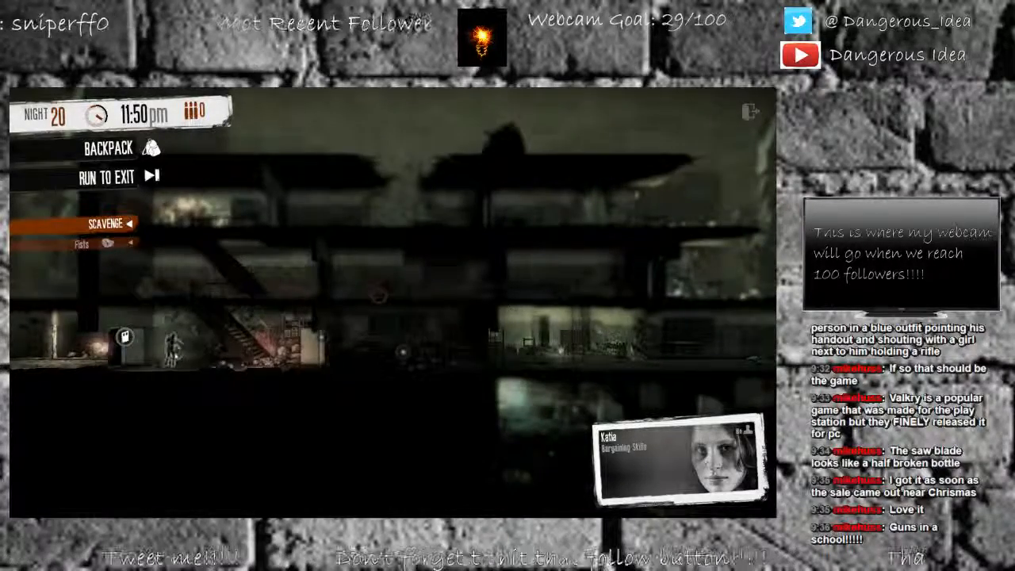
# - Search the nearby container and take its components and wood into the backpack
pyautogui.click(109, 148)
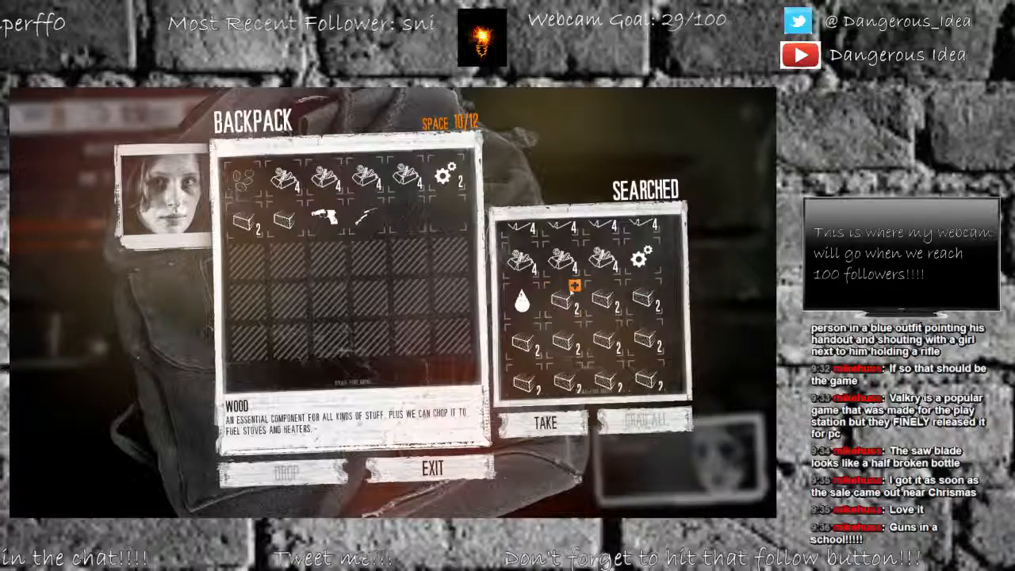
pyautogui.click(544, 423)
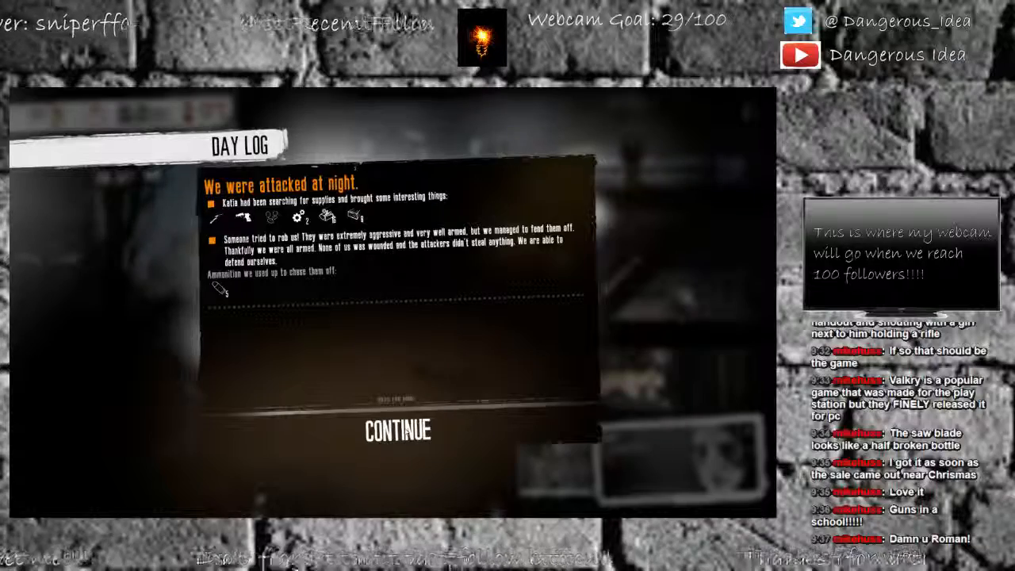
# - Dismiss the day log reporting the repelled armed attack
pyautogui.click(398, 430)
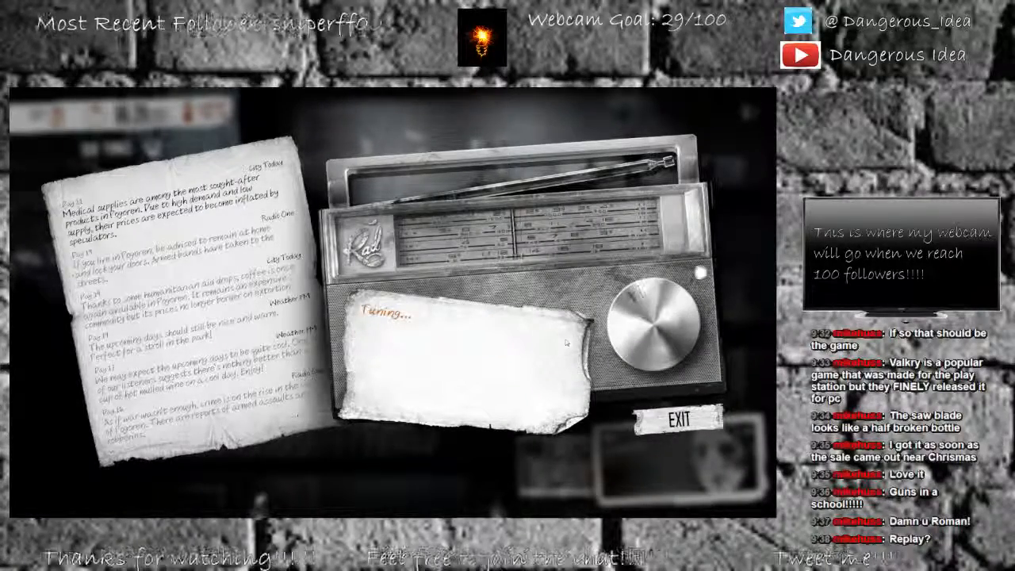
# - Stop listening to the radio, check the small animal trap's raw food, and close it
pyautogui.click(677, 420)
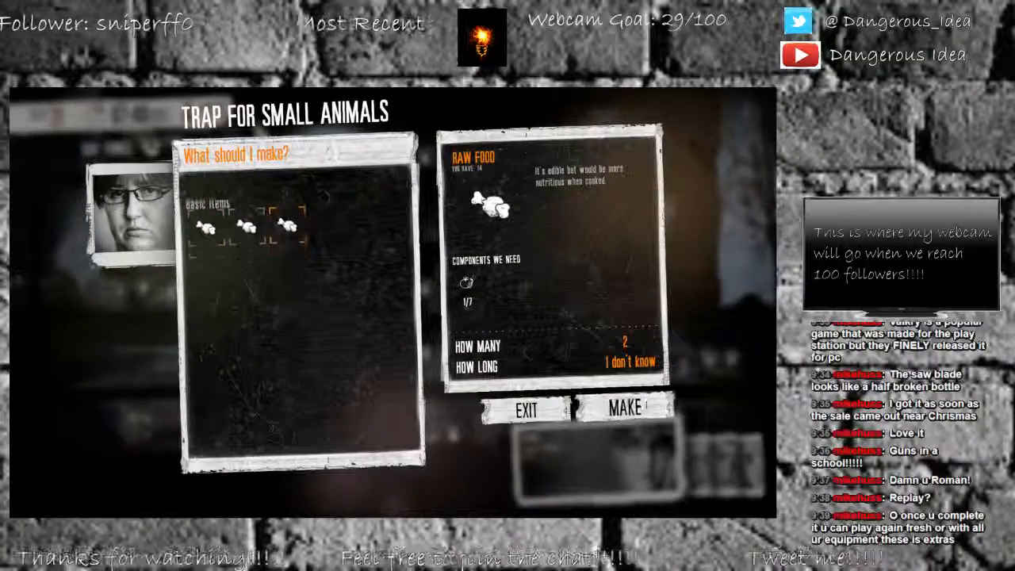
pyautogui.click(523, 410)
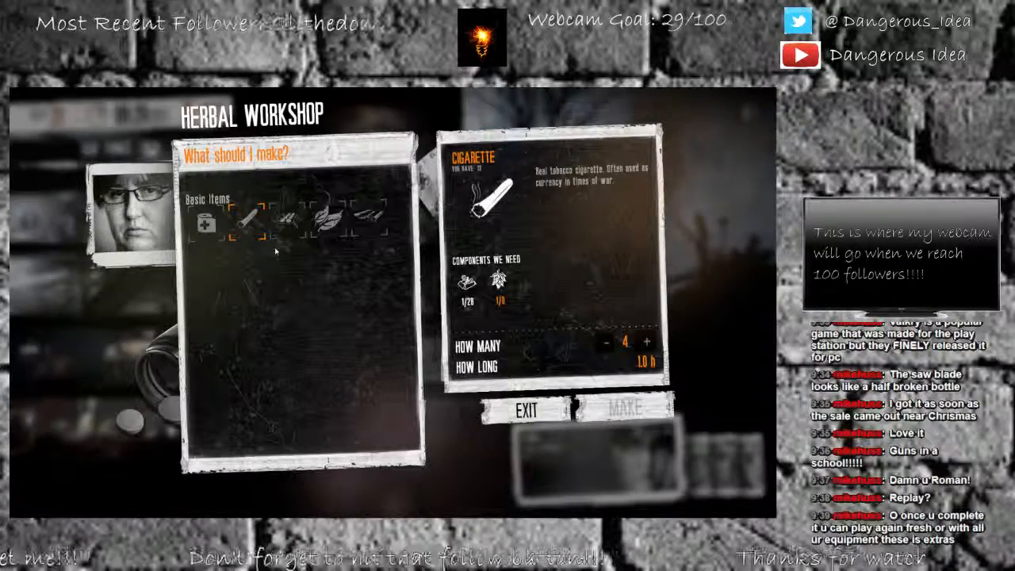
# - Leave the herbal workshop and browse the advanced workshop's water filter recipe
pyautogui.click(524, 410)
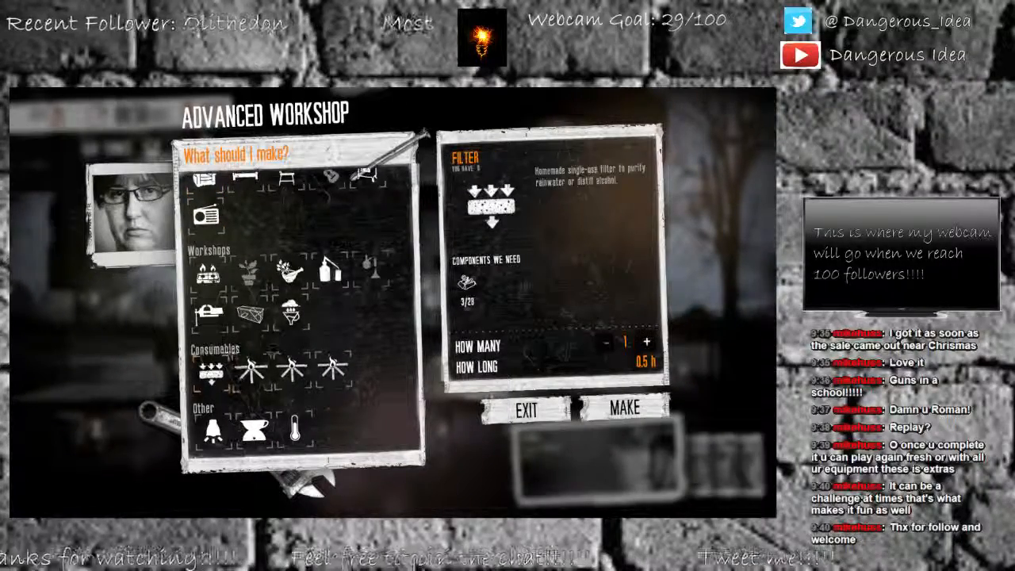
# - Leave the advanced workshop and view the advanced metal workshop's saw blade recipe
pyautogui.click(525, 408)
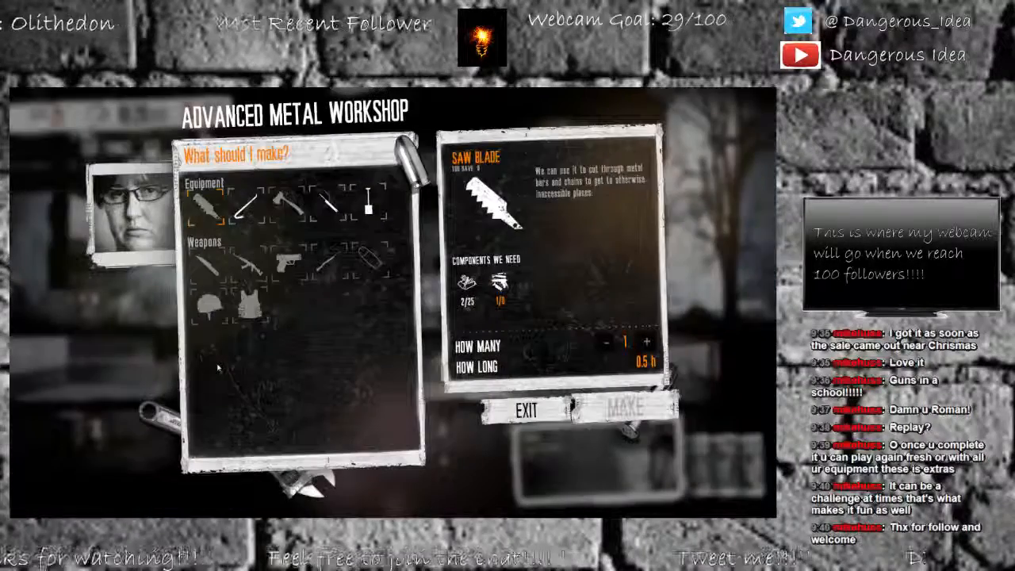
# - Leave the advanced metal workshop and open the Let's Trade screen with Franko
pyautogui.click(525, 411)
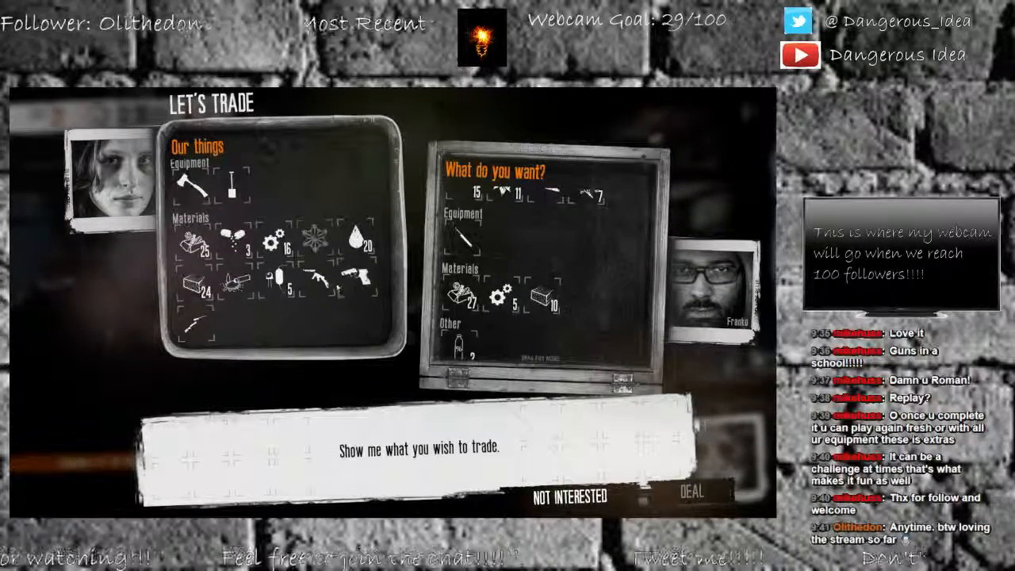
# - Add shelter goods to the offer until Franko agrees, then accept the deal
pyautogui.click(203, 305)
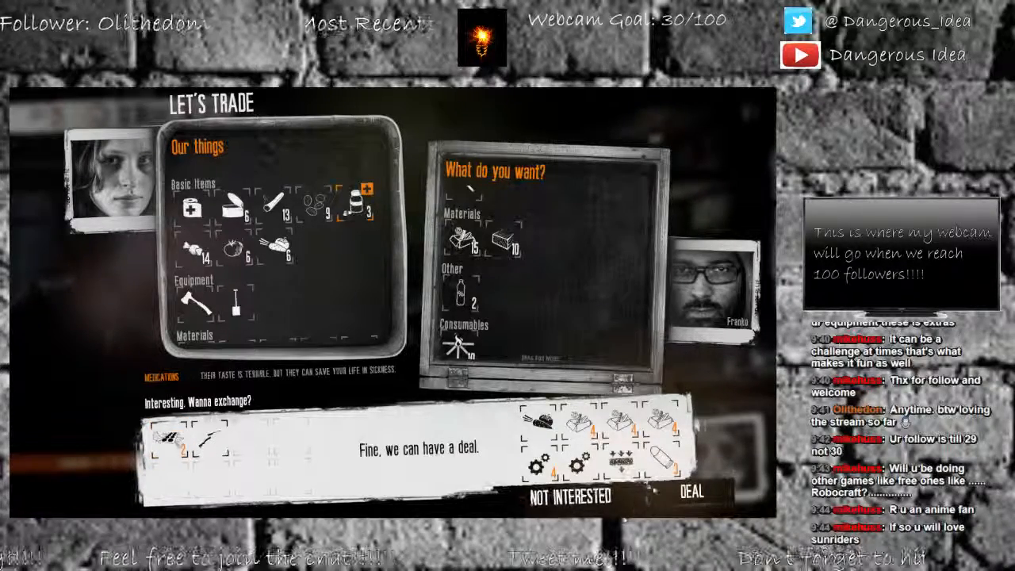
pyautogui.click(689, 491)
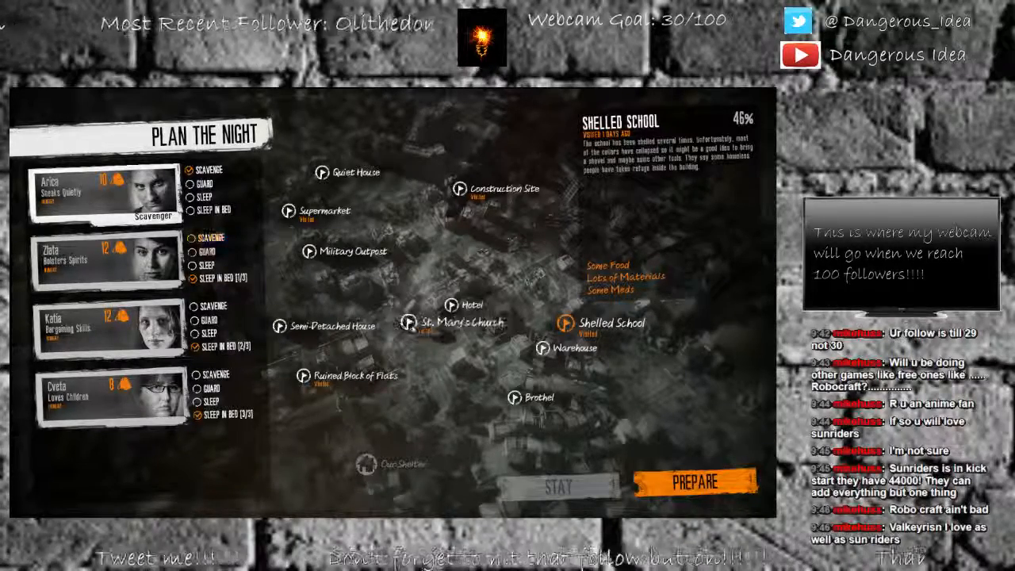
# - Compare Semi-Detached House, Warehouse and Quiet House loot, and set Arica to Guard
pyautogui.click(408, 322)
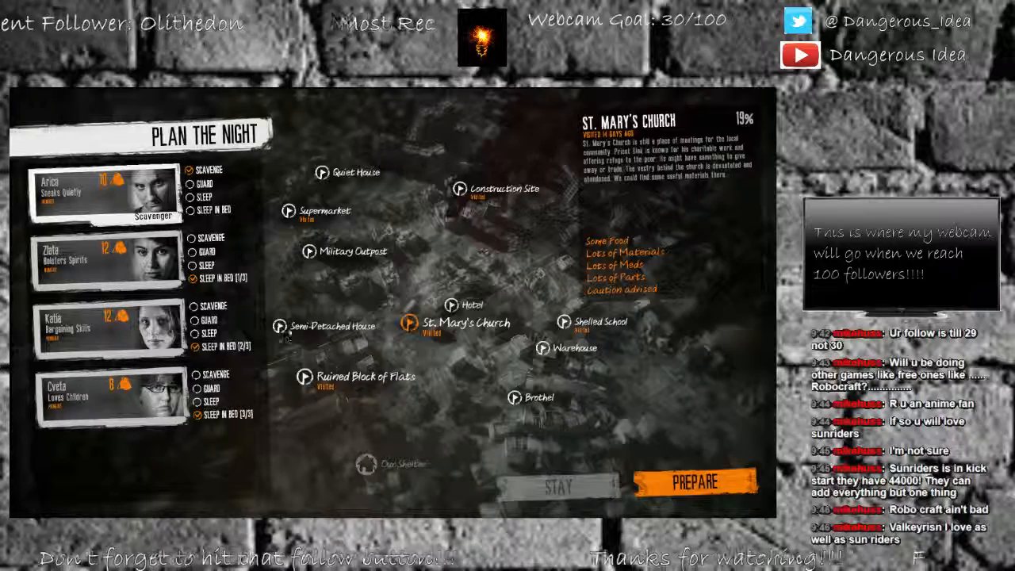
pyautogui.click(278, 325)
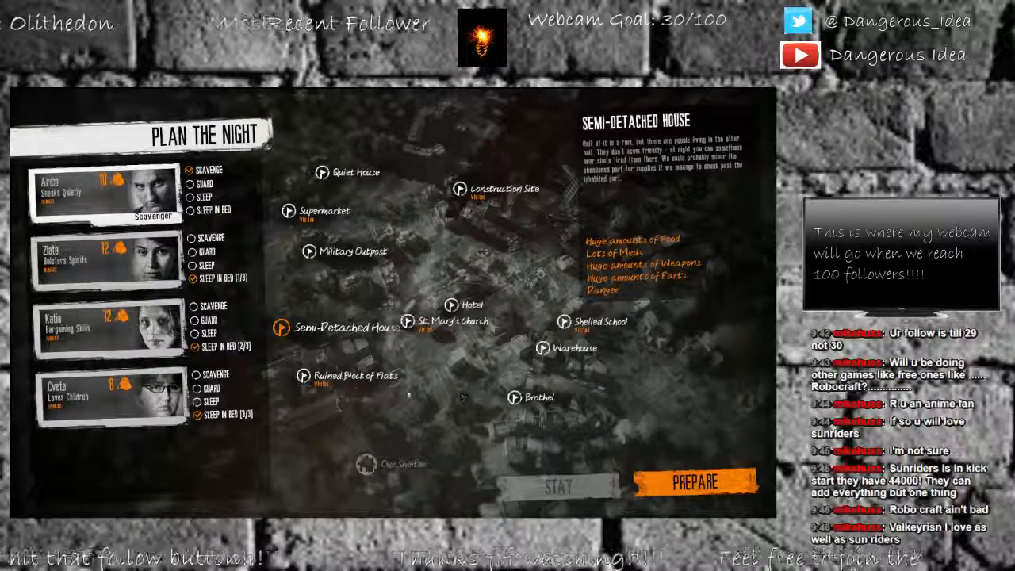
pyautogui.click(543, 348)
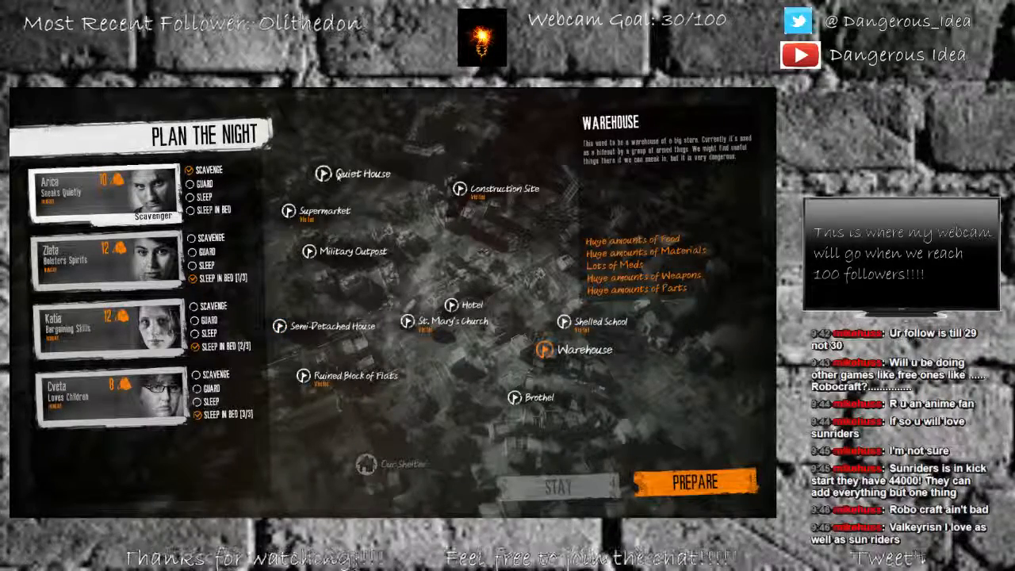
pyautogui.click(322, 173)
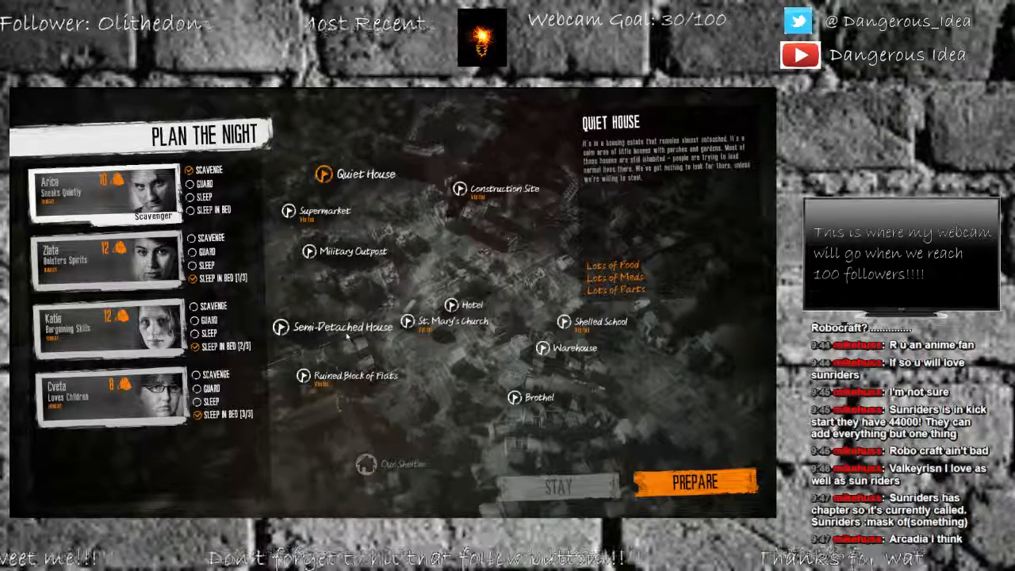
pyautogui.click(279, 326)
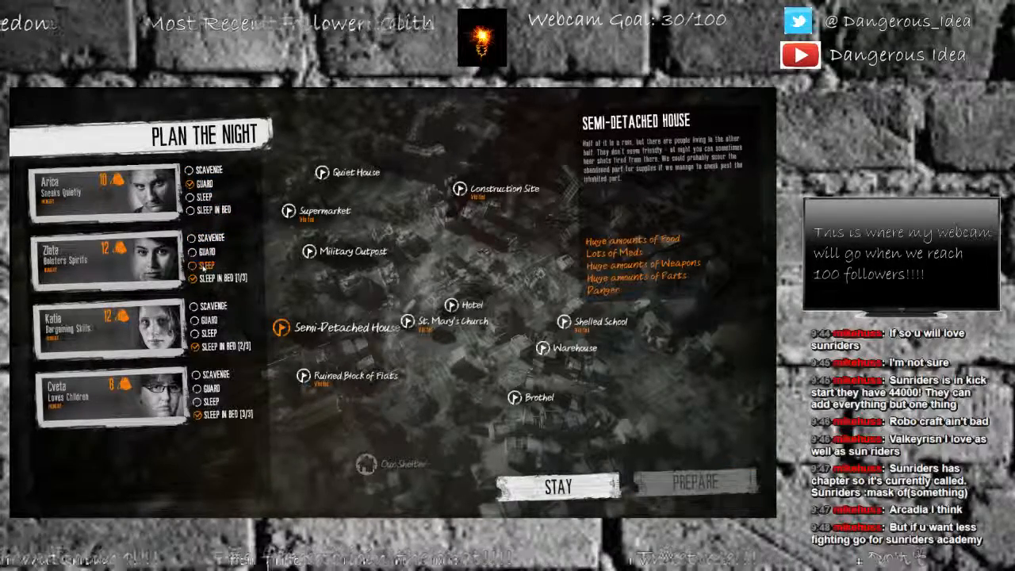
# - Assign Zlata to Guard and Katia to Scavenge, preview her backpack, then return to planning
pyautogui.click(194, 305)
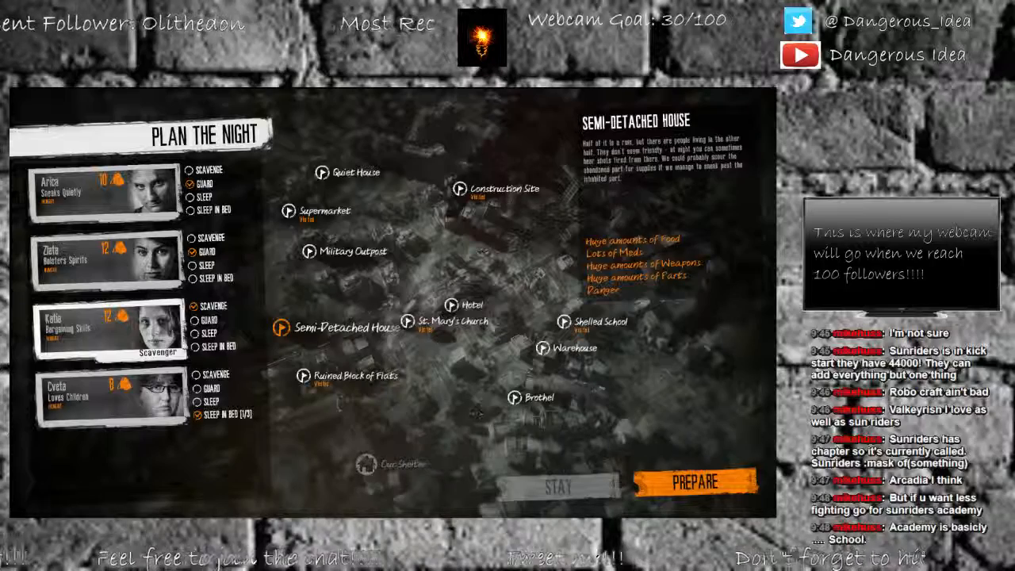
pyautogui.click(693, 481)
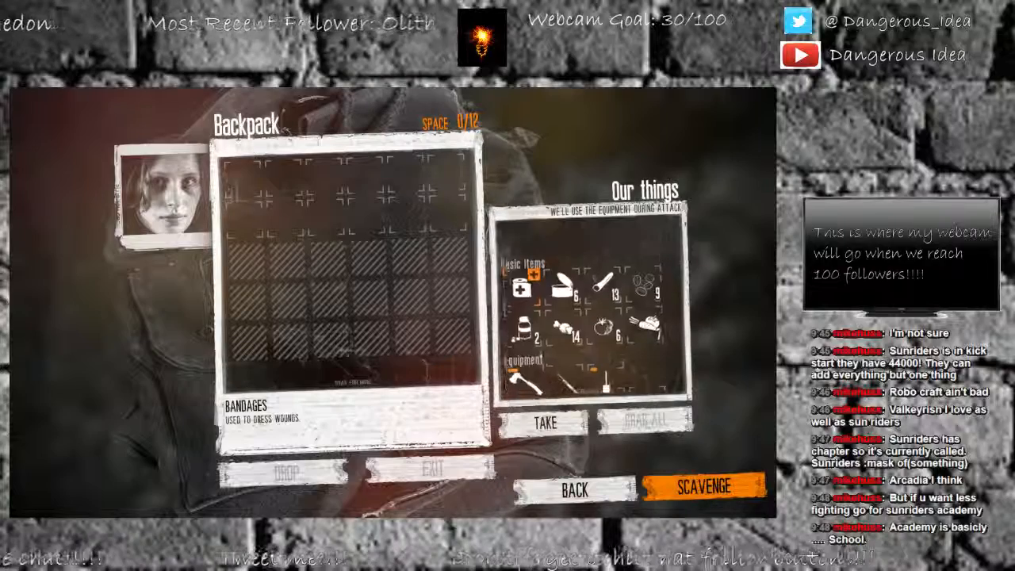
pyautogui.click(574, 489)
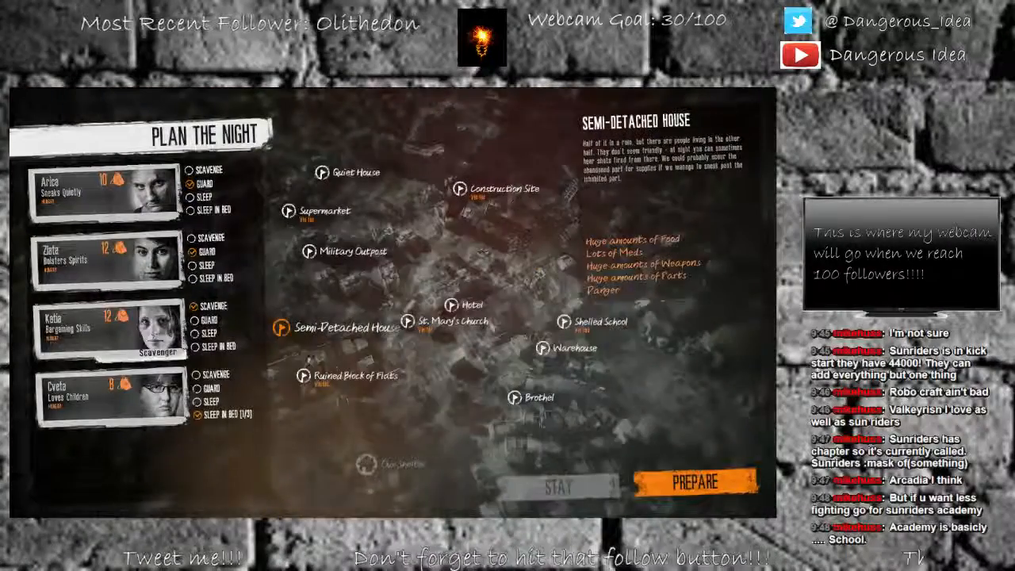
# - View the Shelled School's loot details and reopen Katia's empty packing screen
pyautogui.click(562, 321)
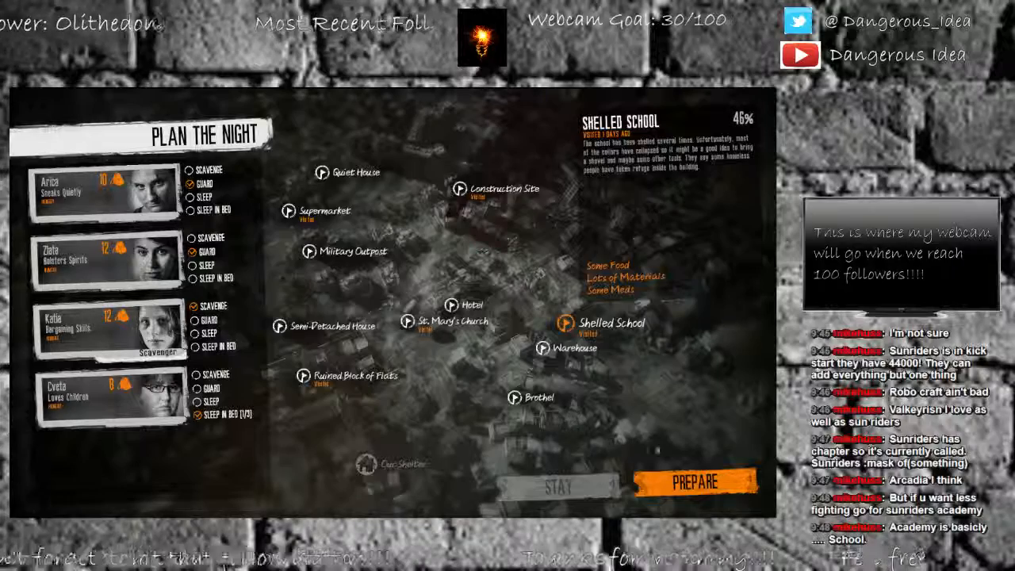
pyautogui.click(694, 481)
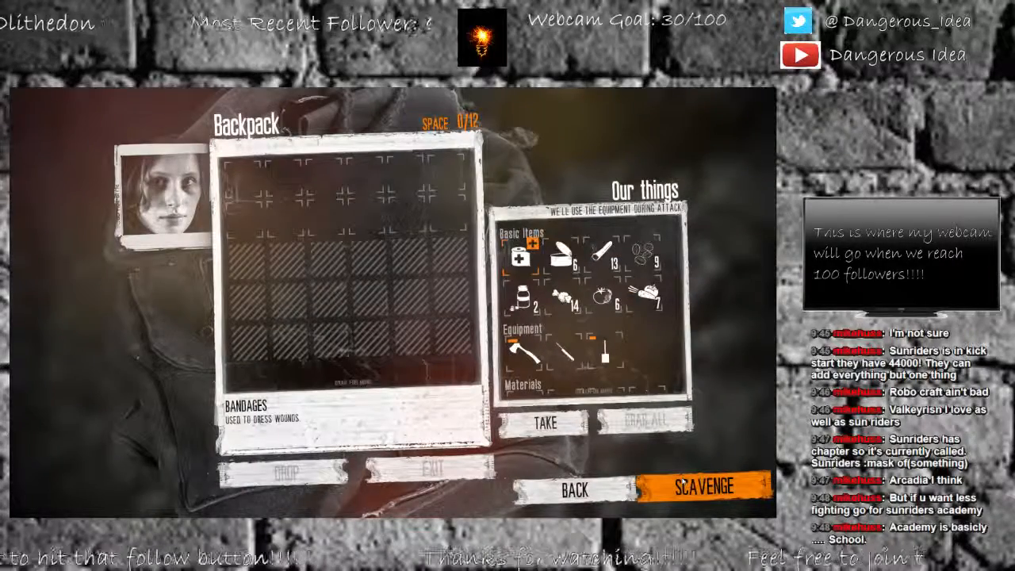
# - Send Katia scavenging, load wood and components, then leave the location
pyautogui.click(703, 487)
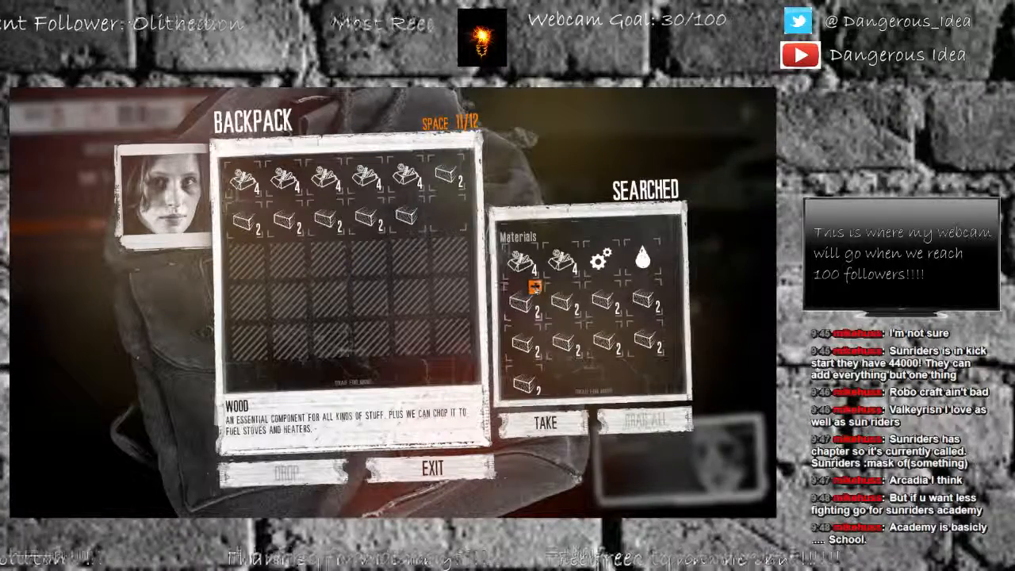
pyautogui.click(432, 468)
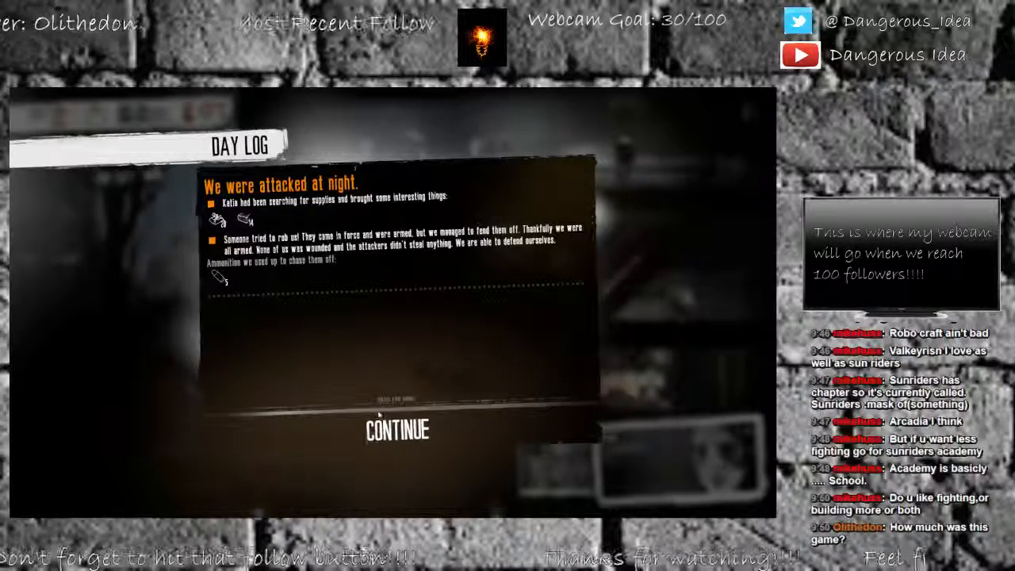
# - Dismiss the day log reporting Katia's finds and the fended-off armed robbery
pyautogui.click(398, 429)
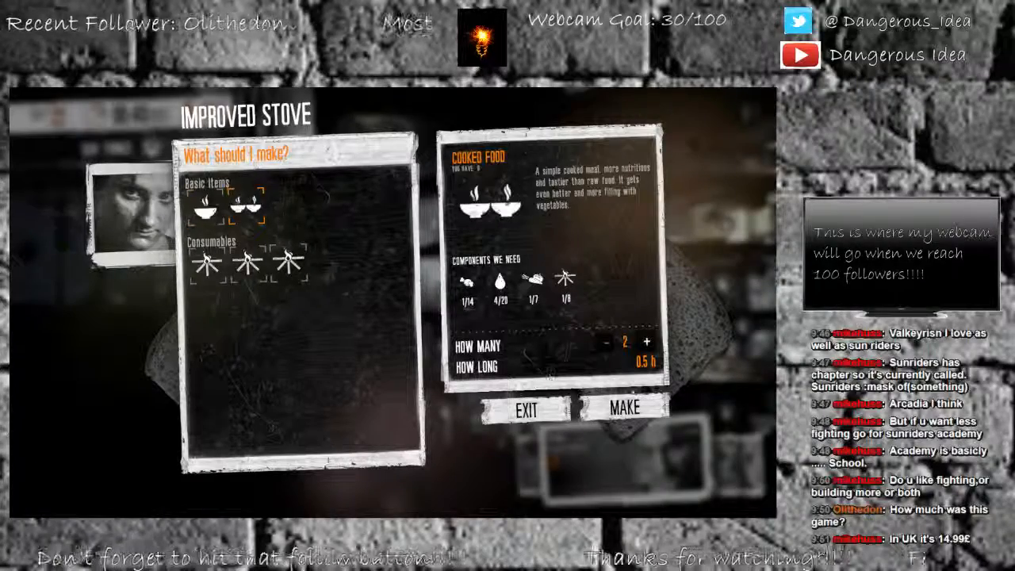
# - Start cooking two portions of Cooked Food at the Improved Stove
pyautogui.click(526, 409)
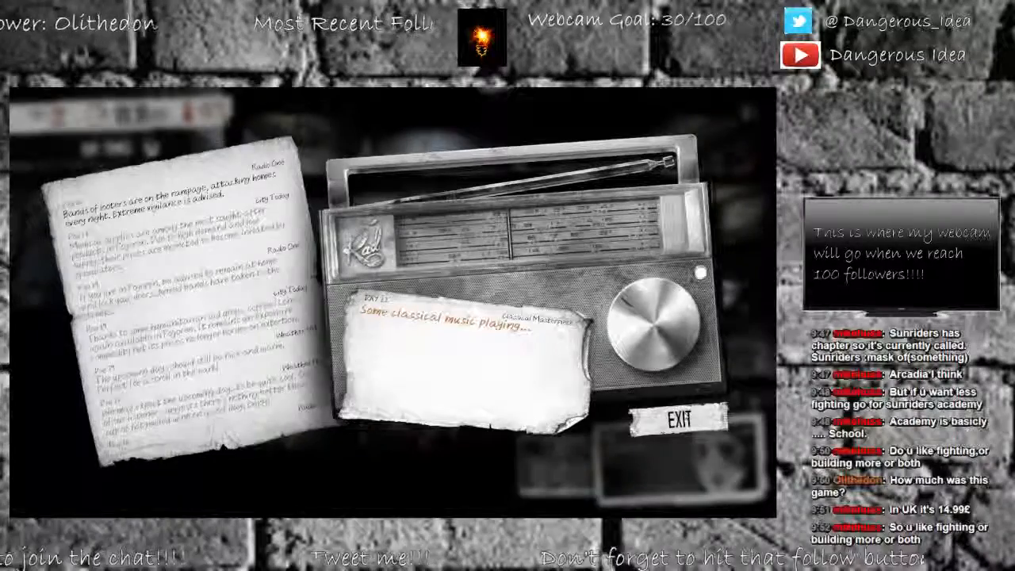
# - Close the classical-music radio screen to return to the day 22 shelter view
pyautogui.click(677, 421)
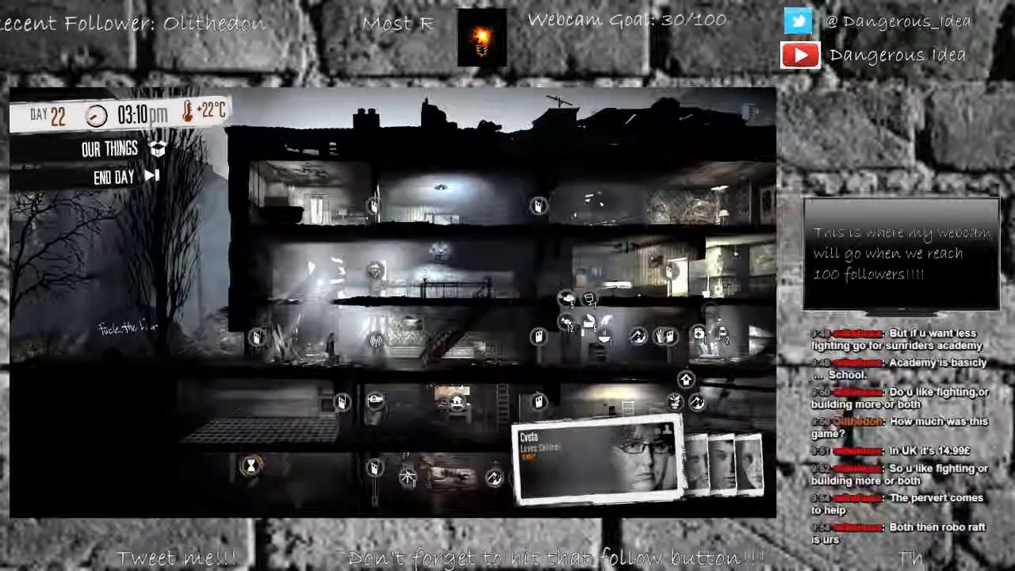
# - Browse Our Things inventory, then start collecting 4 clean water at the Rainwater Collector
pyautogui.click(109, 148)
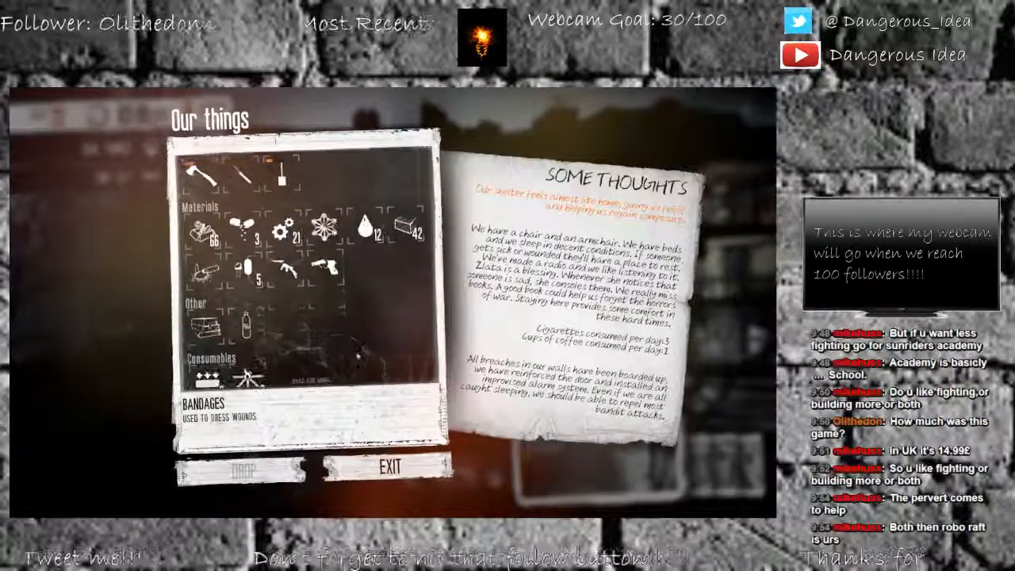
pyautogui.click(389, 466)
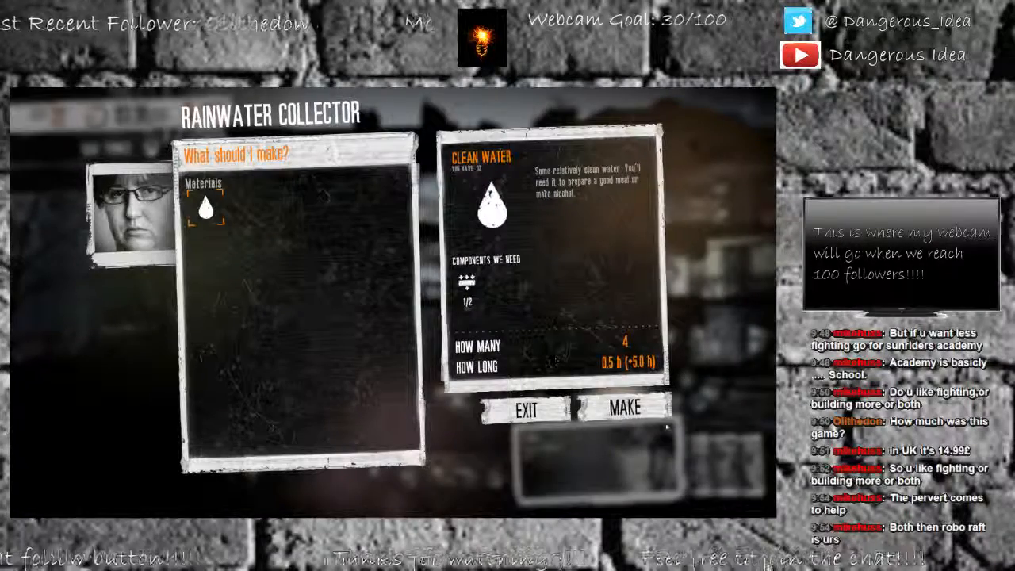
pyautogui.click(526, 410)
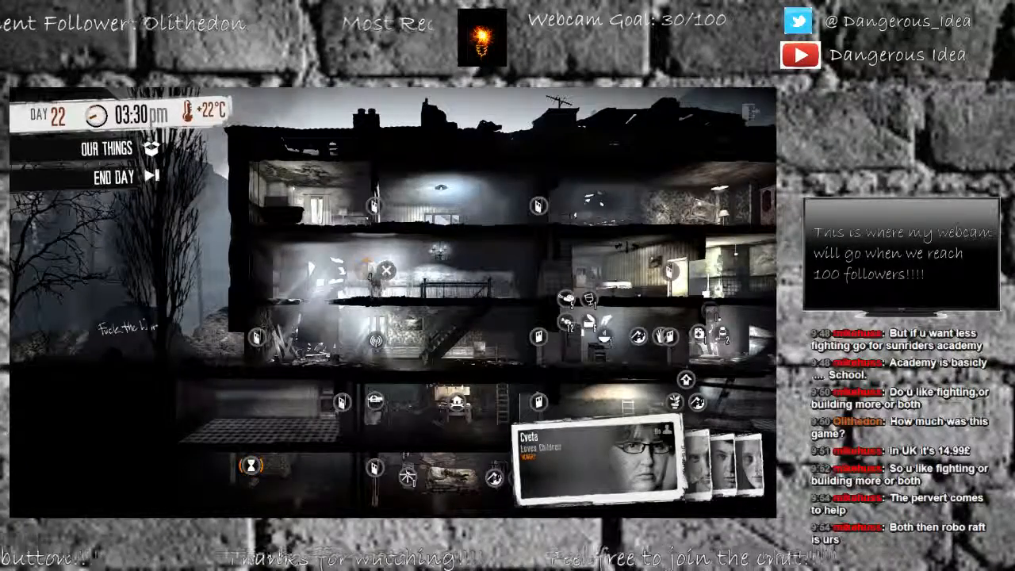